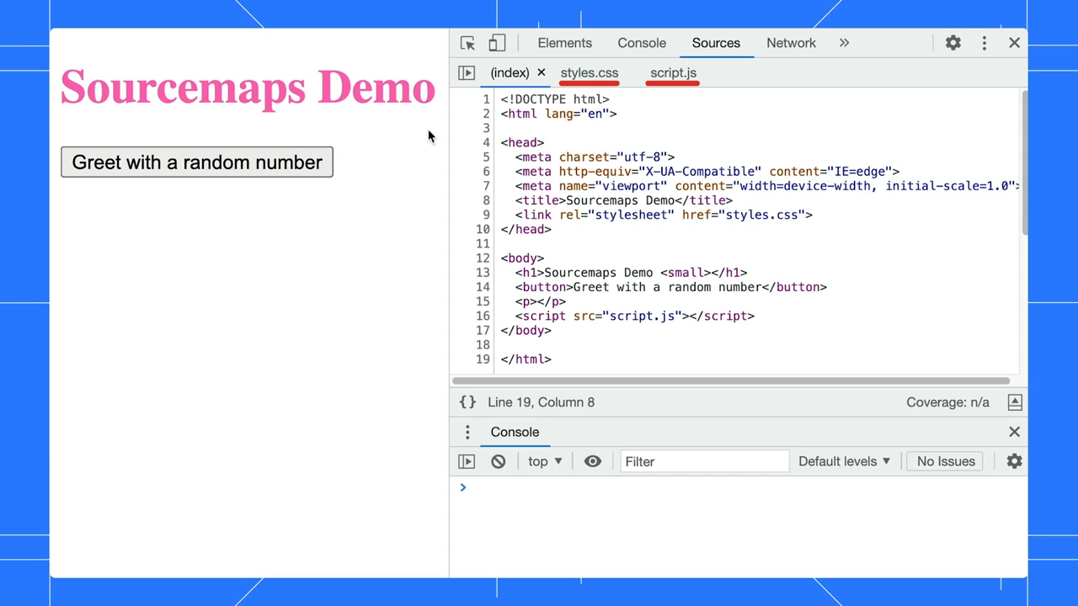
- View the page's styles.css and script.js sources in the Sources panel
click(589, 72)
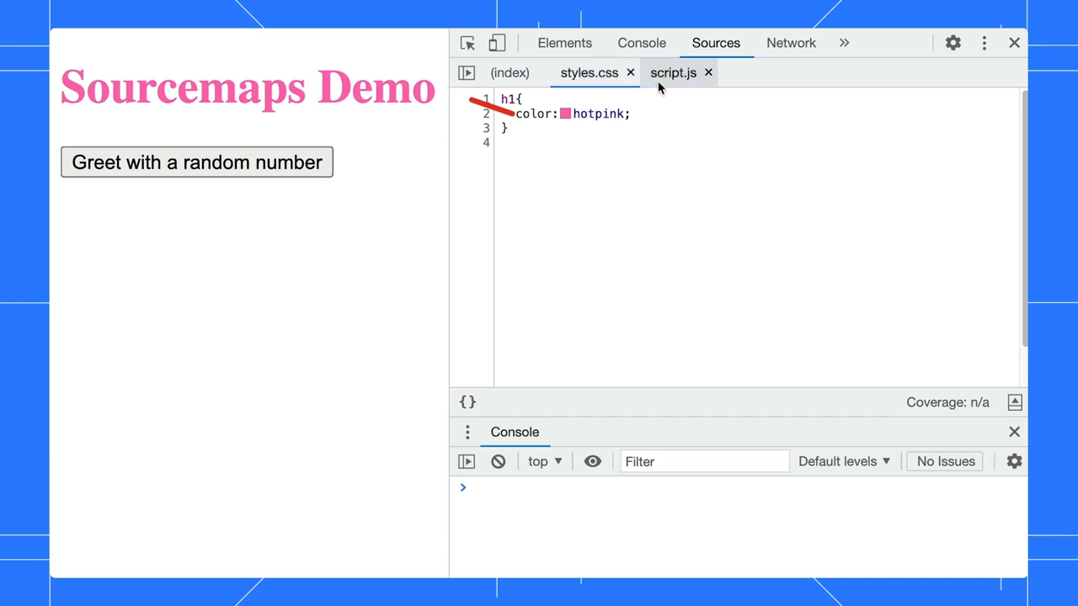
click(674, 73)
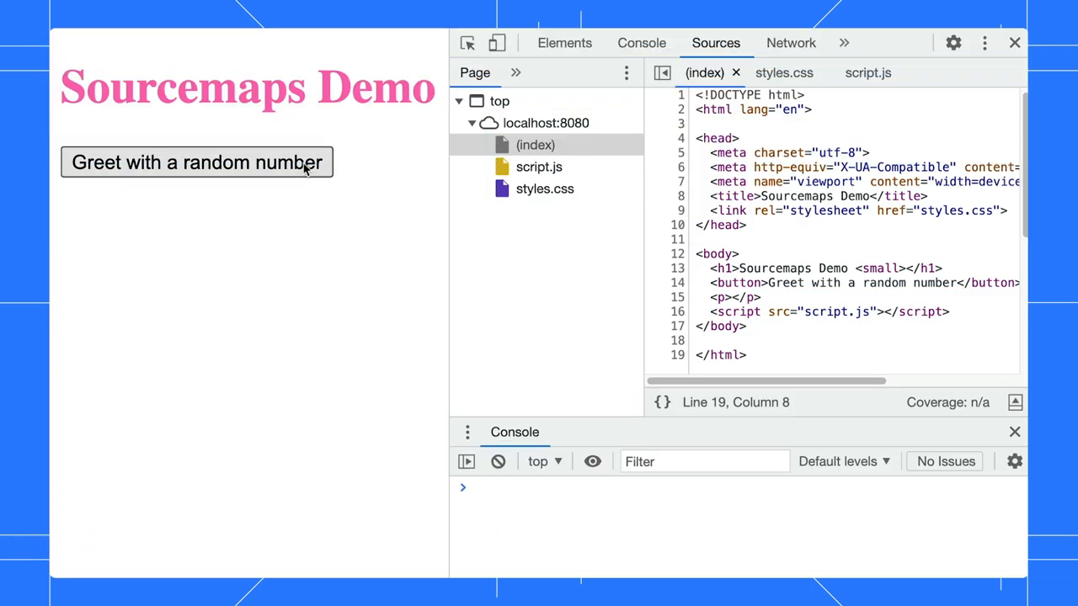
- Trigger the random-number greeting twice so the Console logs the value from script.js
click(195, 162)
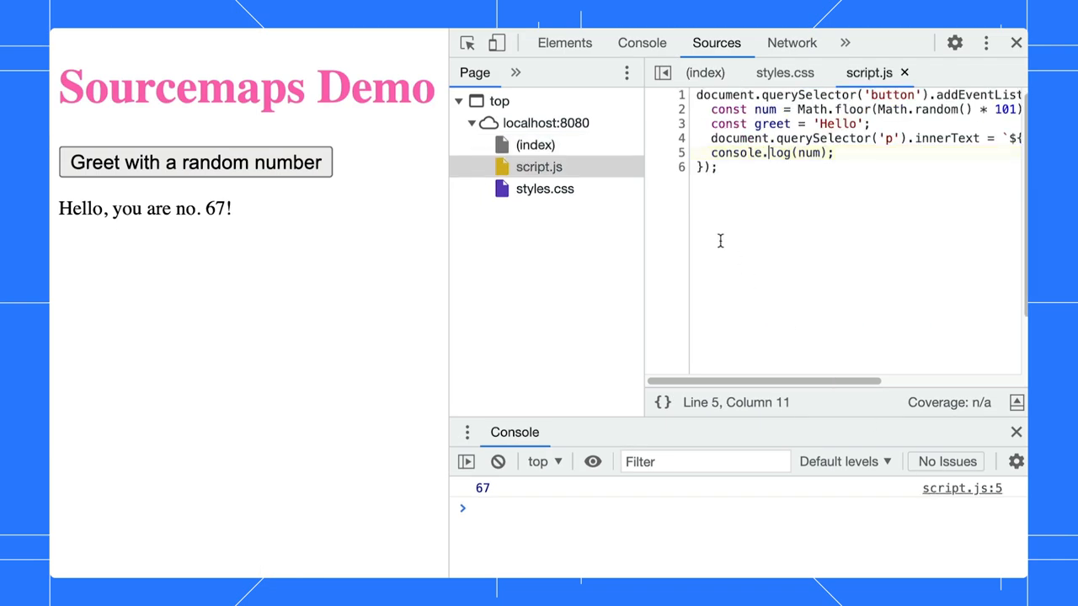
click(196, 162)
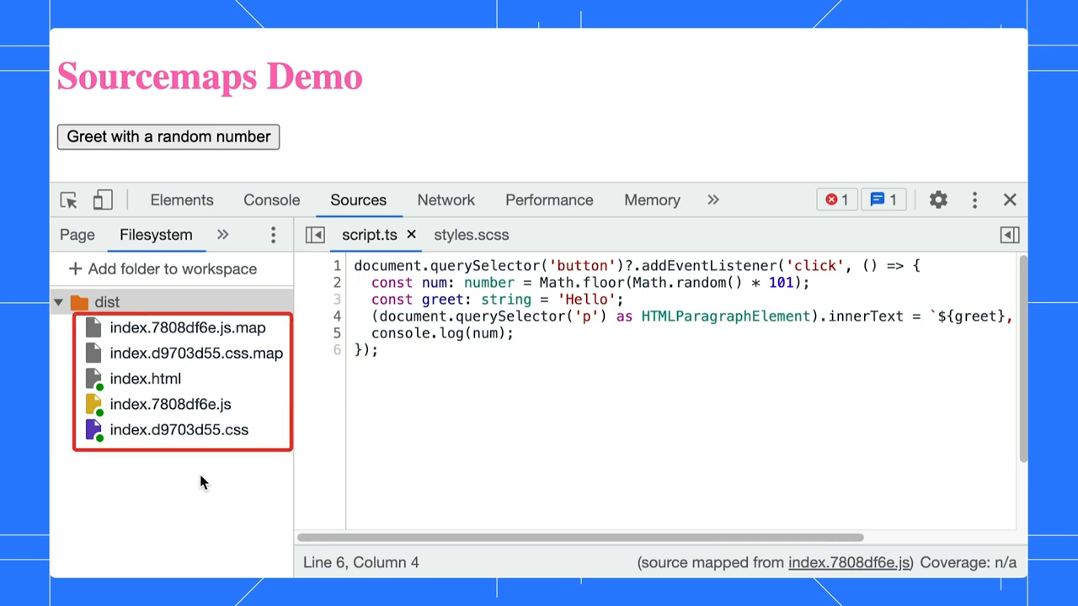
- Expand the Filesystem dist folder to reveal script.ts mapped from index.7808df6e.js
click(169, 404)
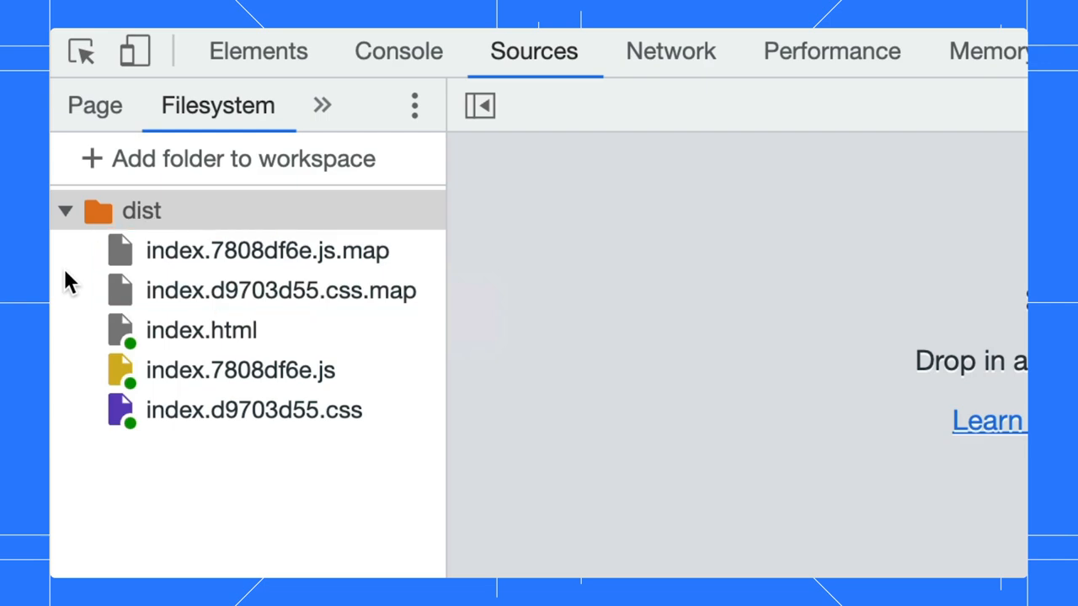
- Close the open source file, leaving the dist bundles and their .map files listed
click(267, 249)
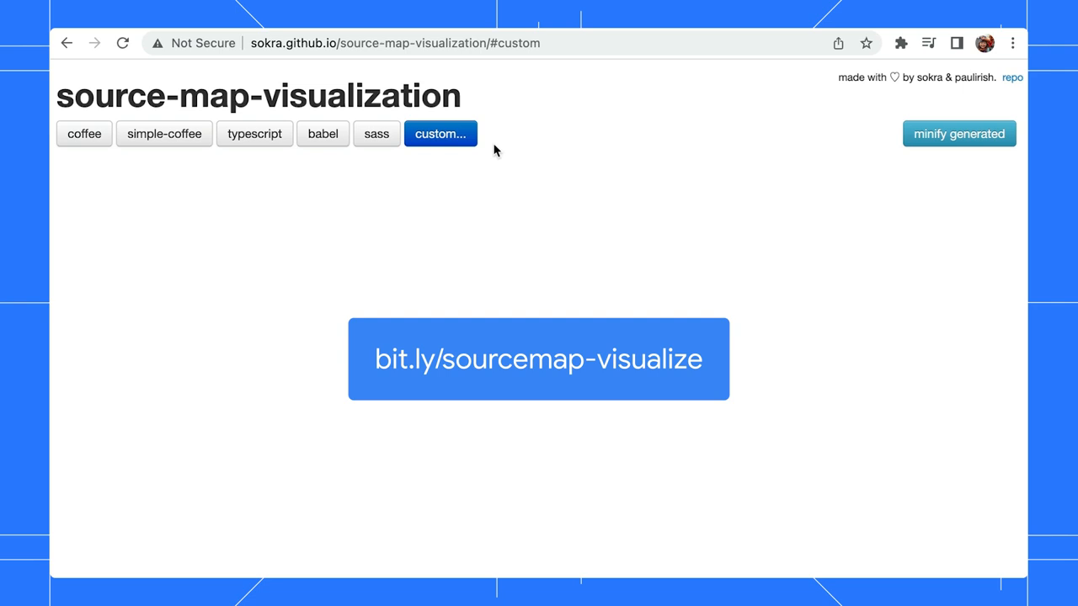
- Load a custom source map and view the generated code beside the original TypeScript mappings
click(442, 135)
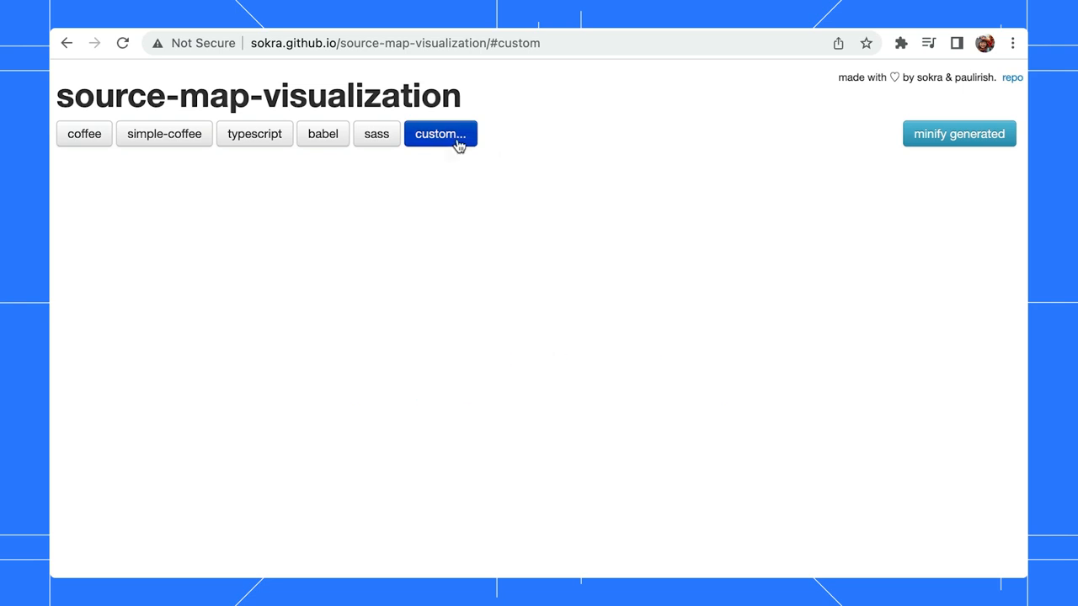
click(441, 135)
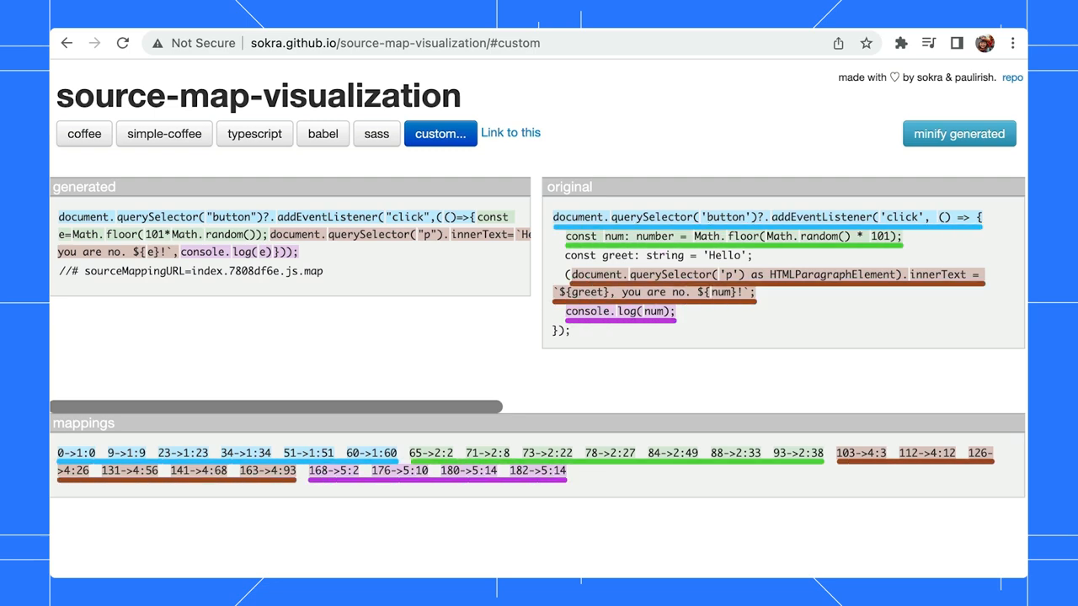
scroll(down, 3)
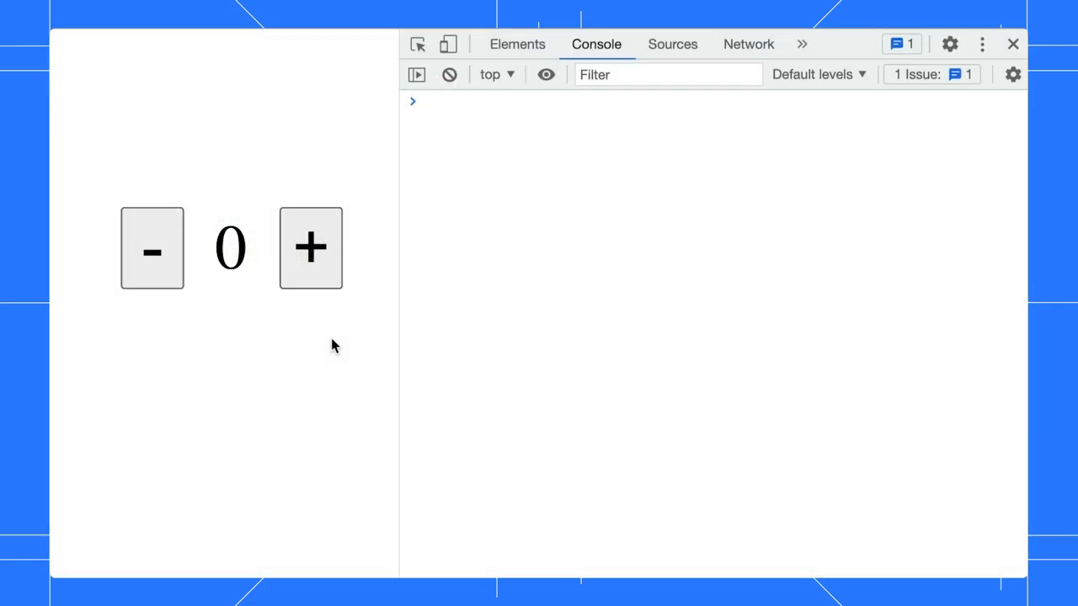
- Increment the counter to raise the Failed to fetch error and reveal its ignored vue.js frames
click(310, 247)
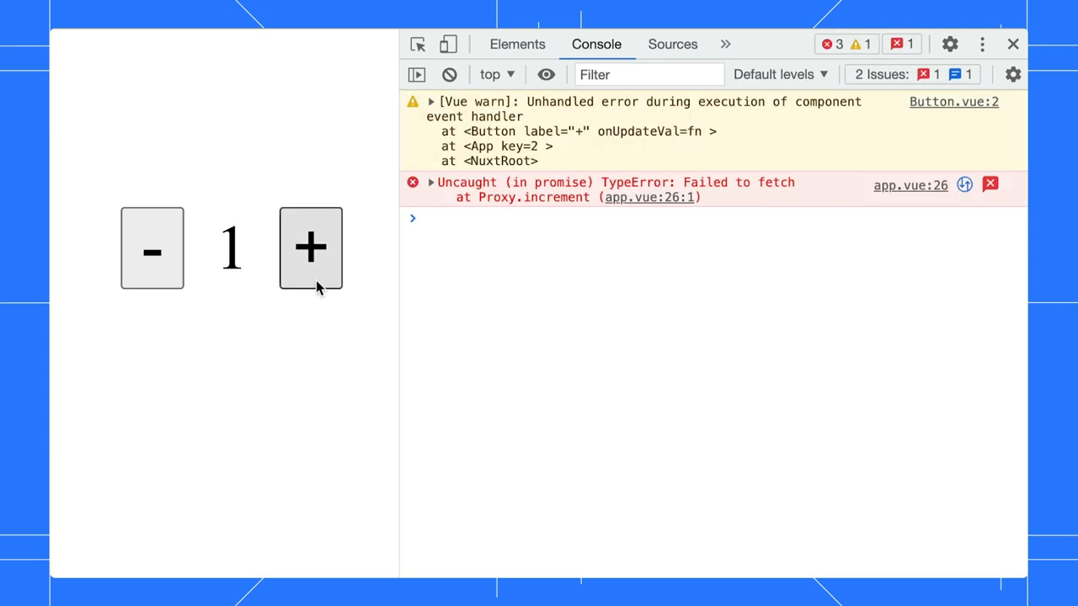
mouse_move(436, 190)
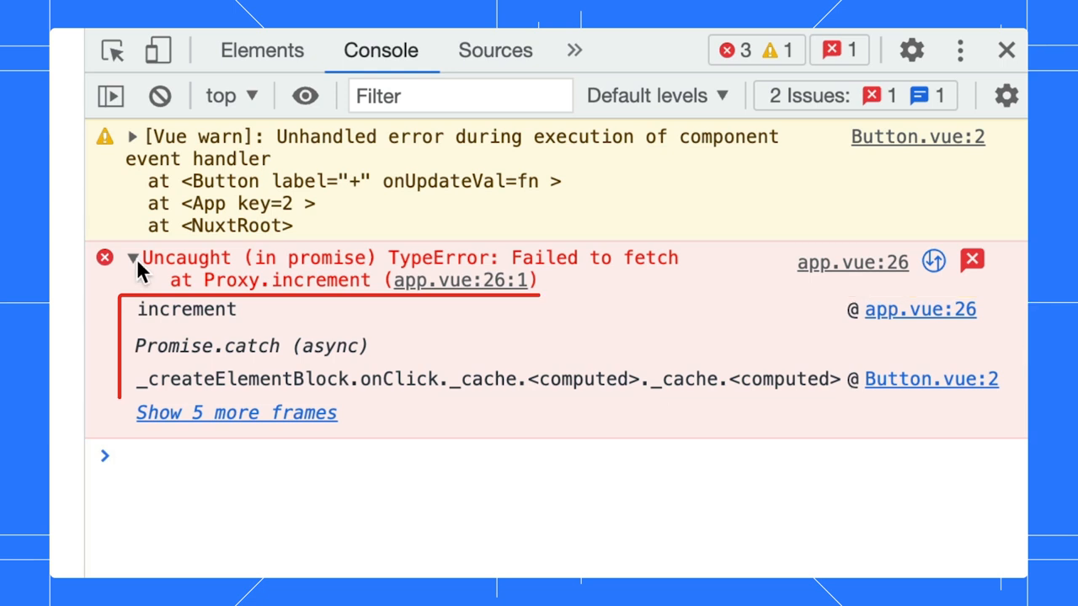
click(235, 413)
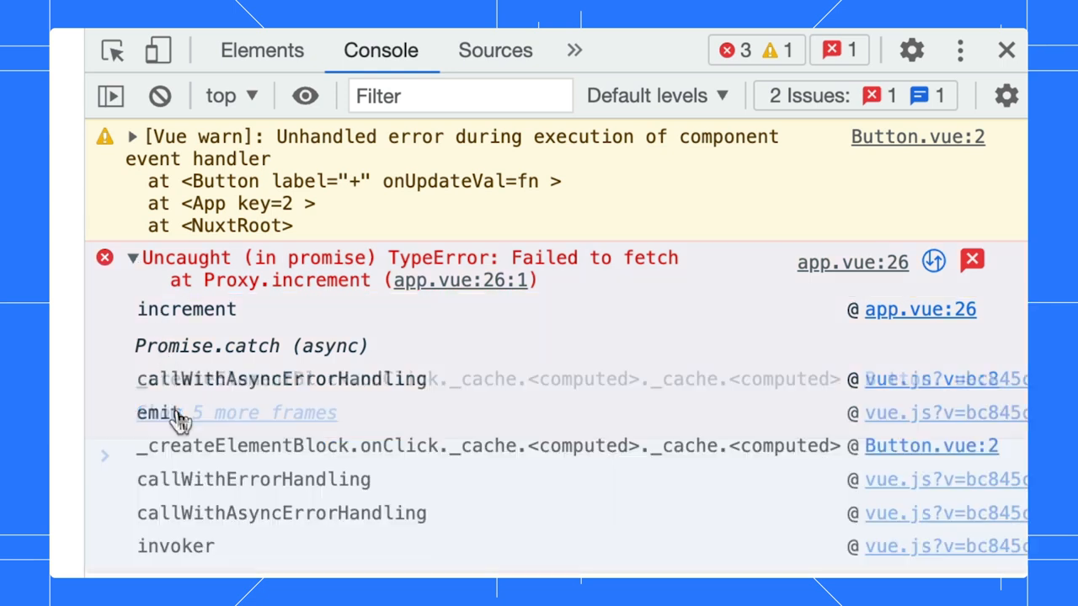